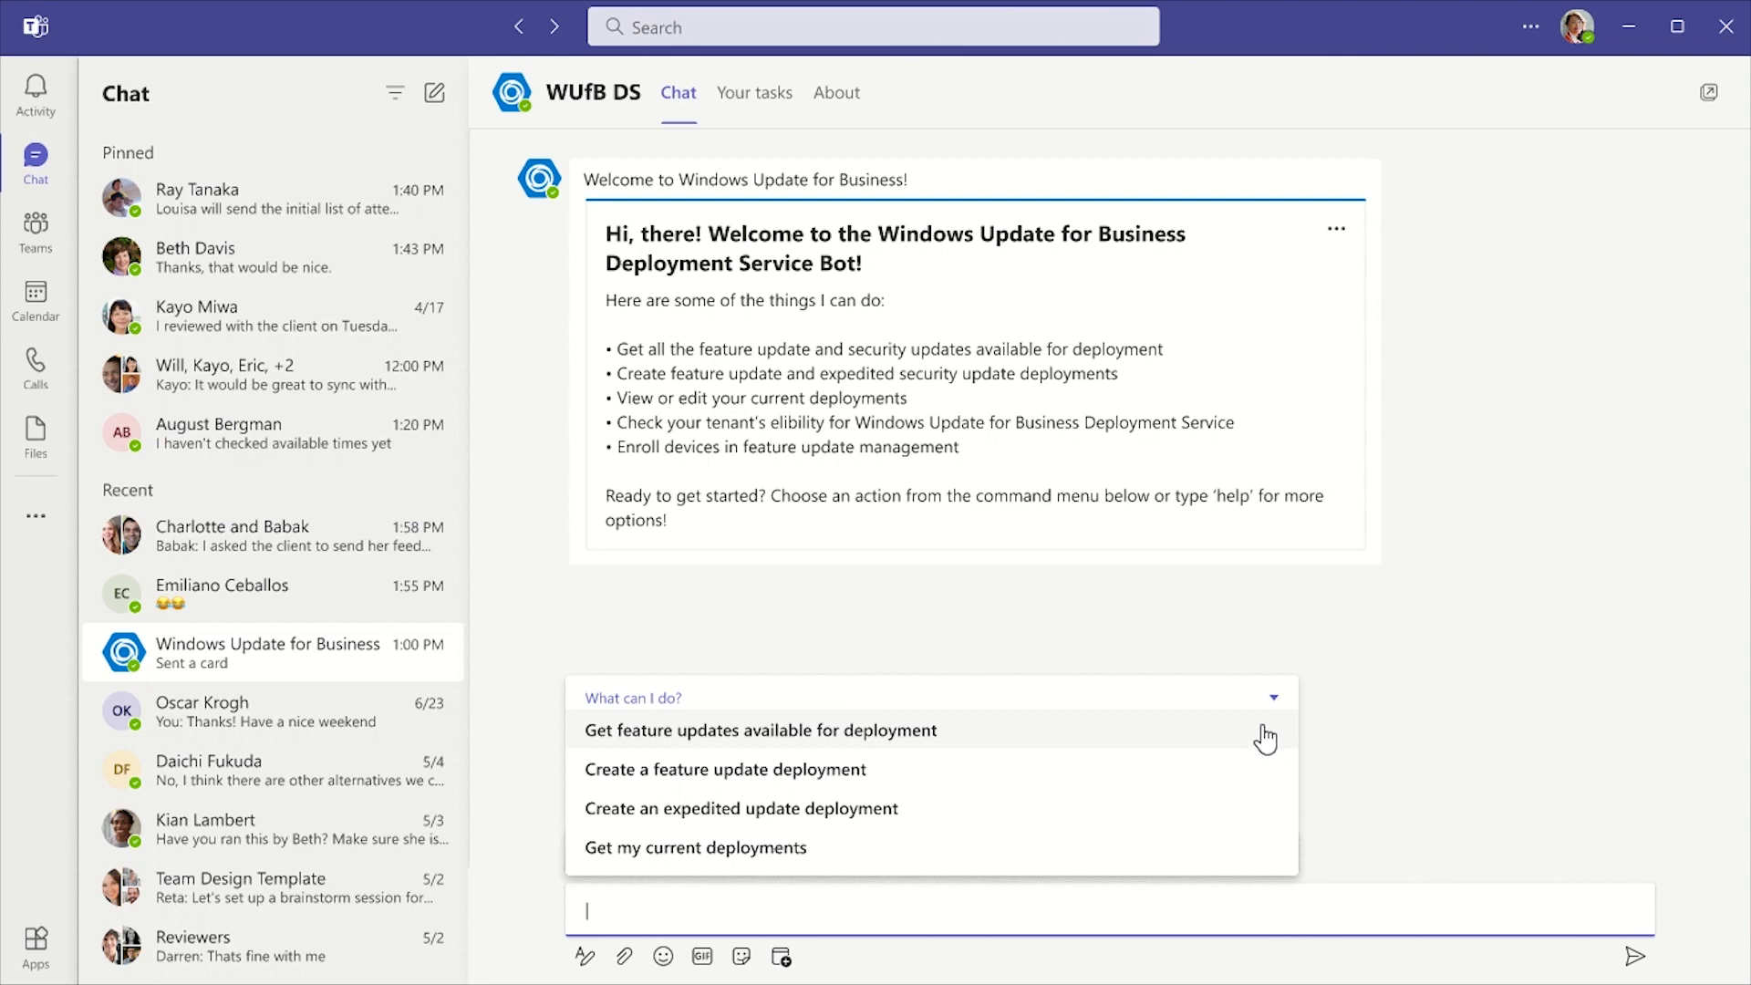
Step: Request available feature updates from the bot and choose Windows 11, version 22H2
click(758, 729)
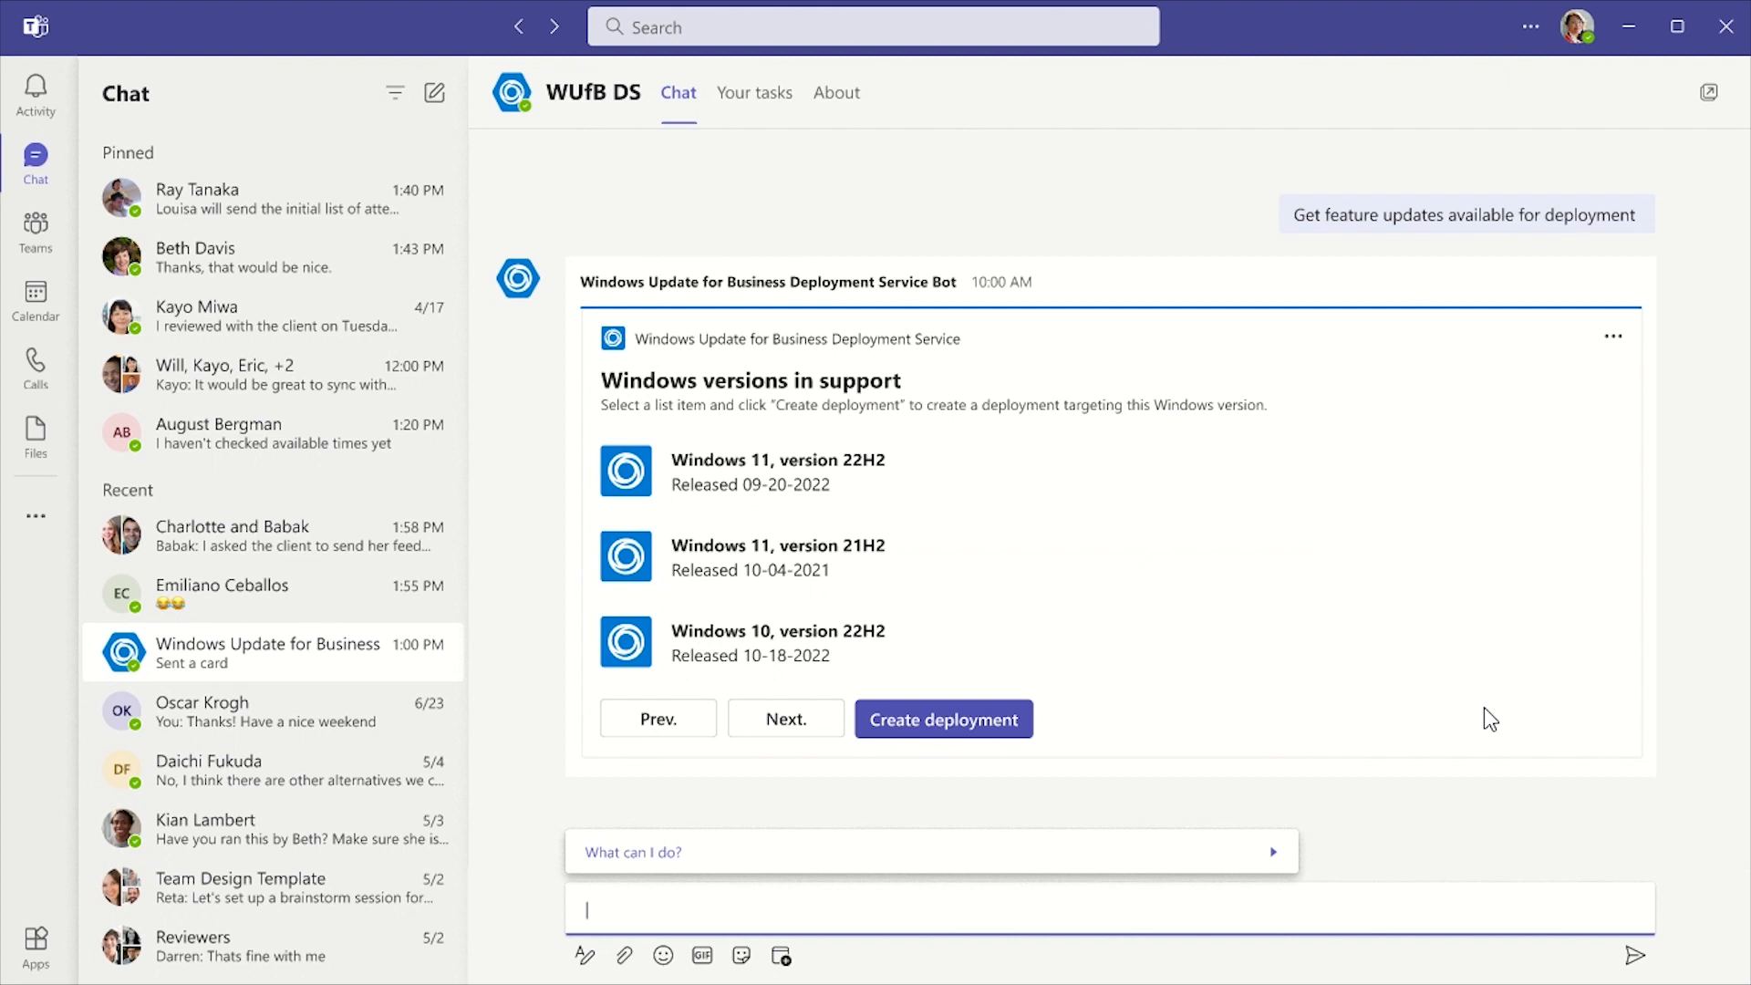
mouse_move(1057, 478)
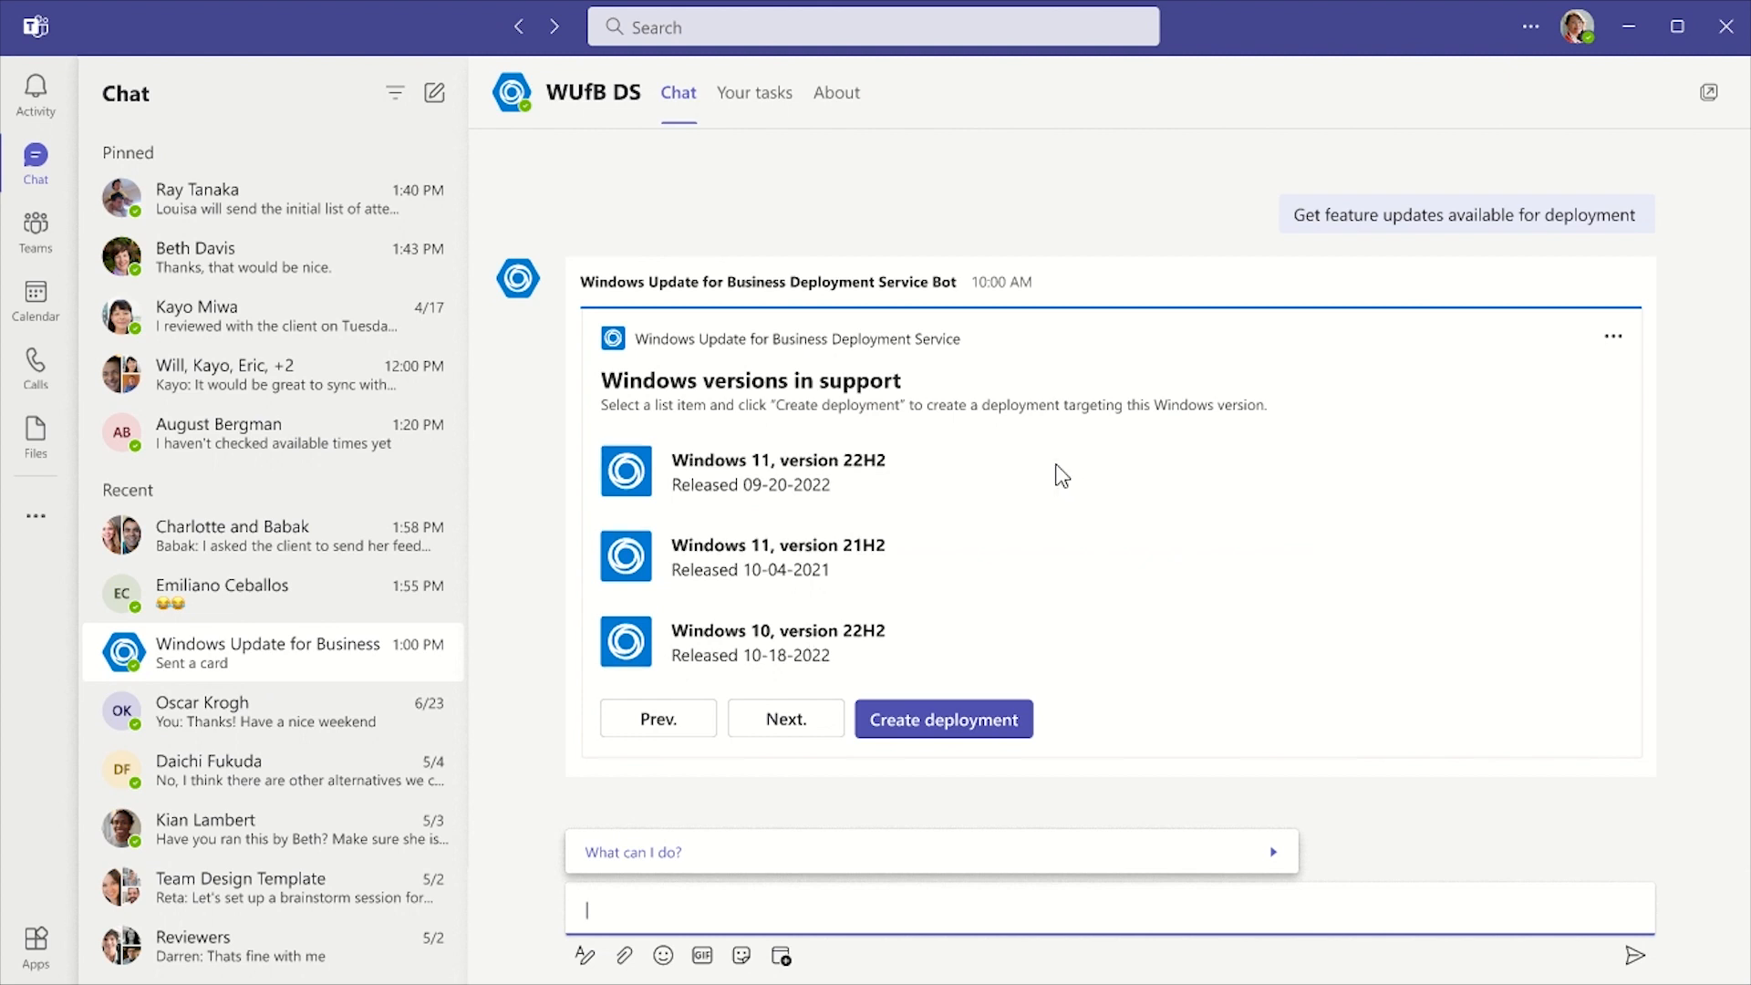
click(779, 470)
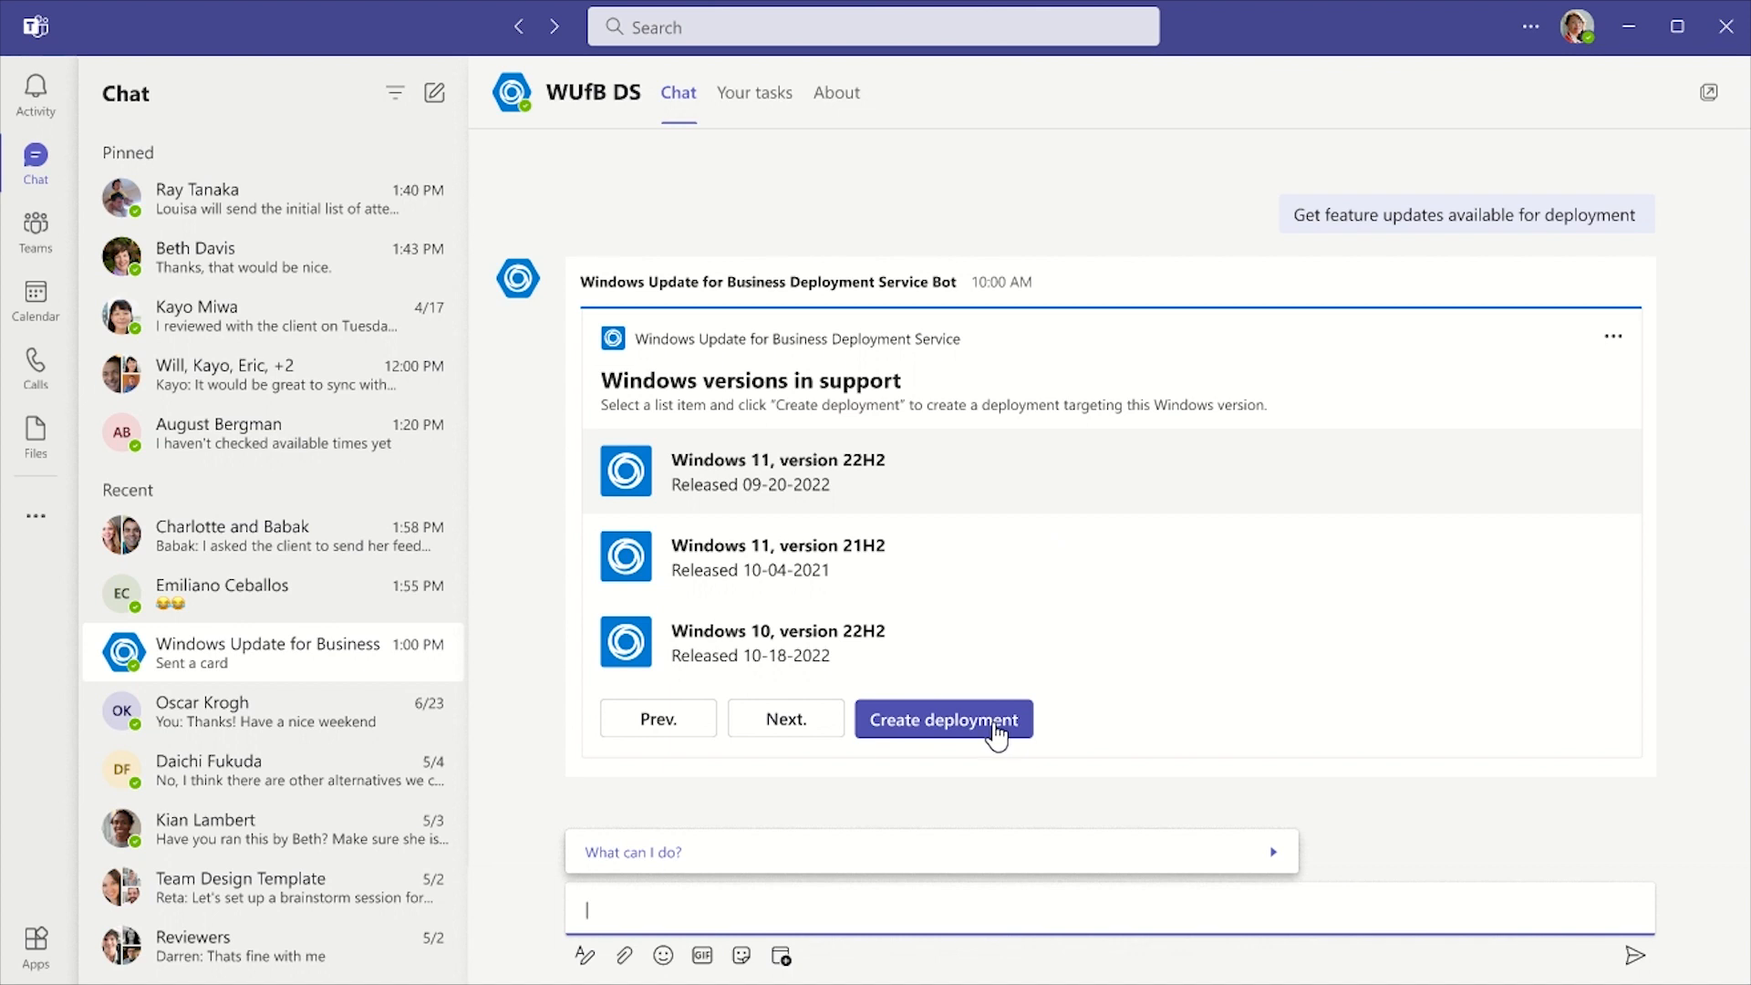
Step: Begin a Windows 11, version 22H2 deployment with 'Add gradual rollout' enabled
click(943, 718)
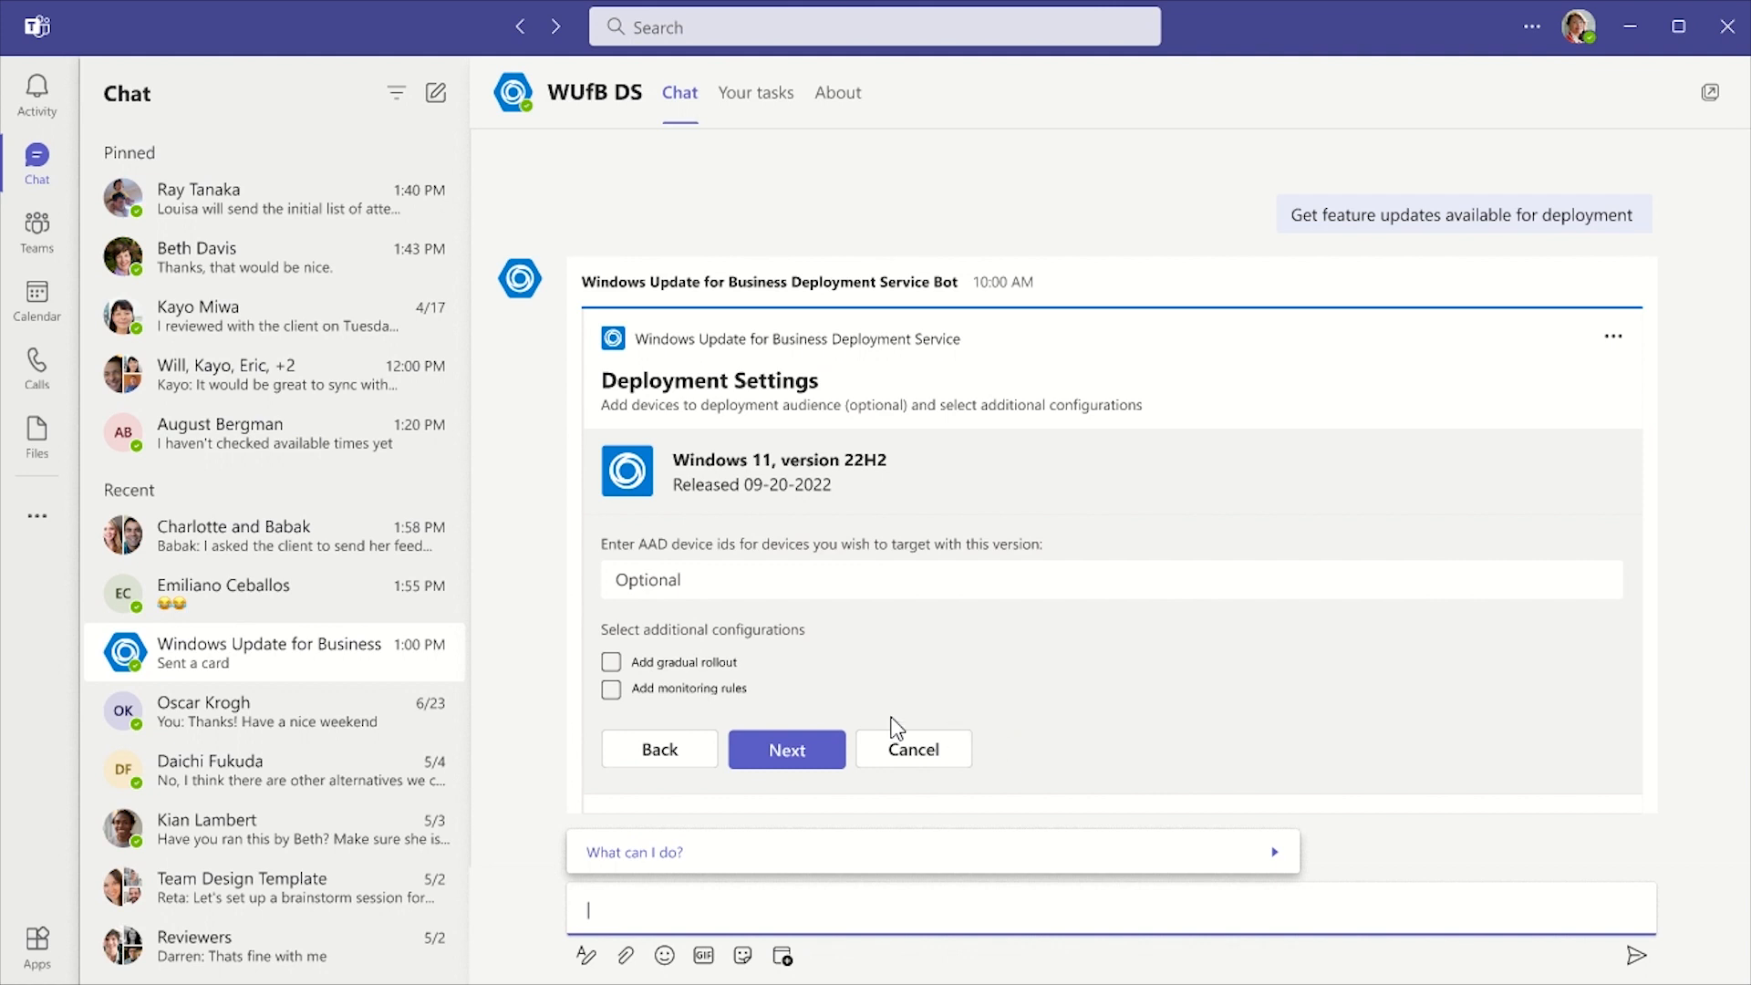
mouse_move(628, 667)
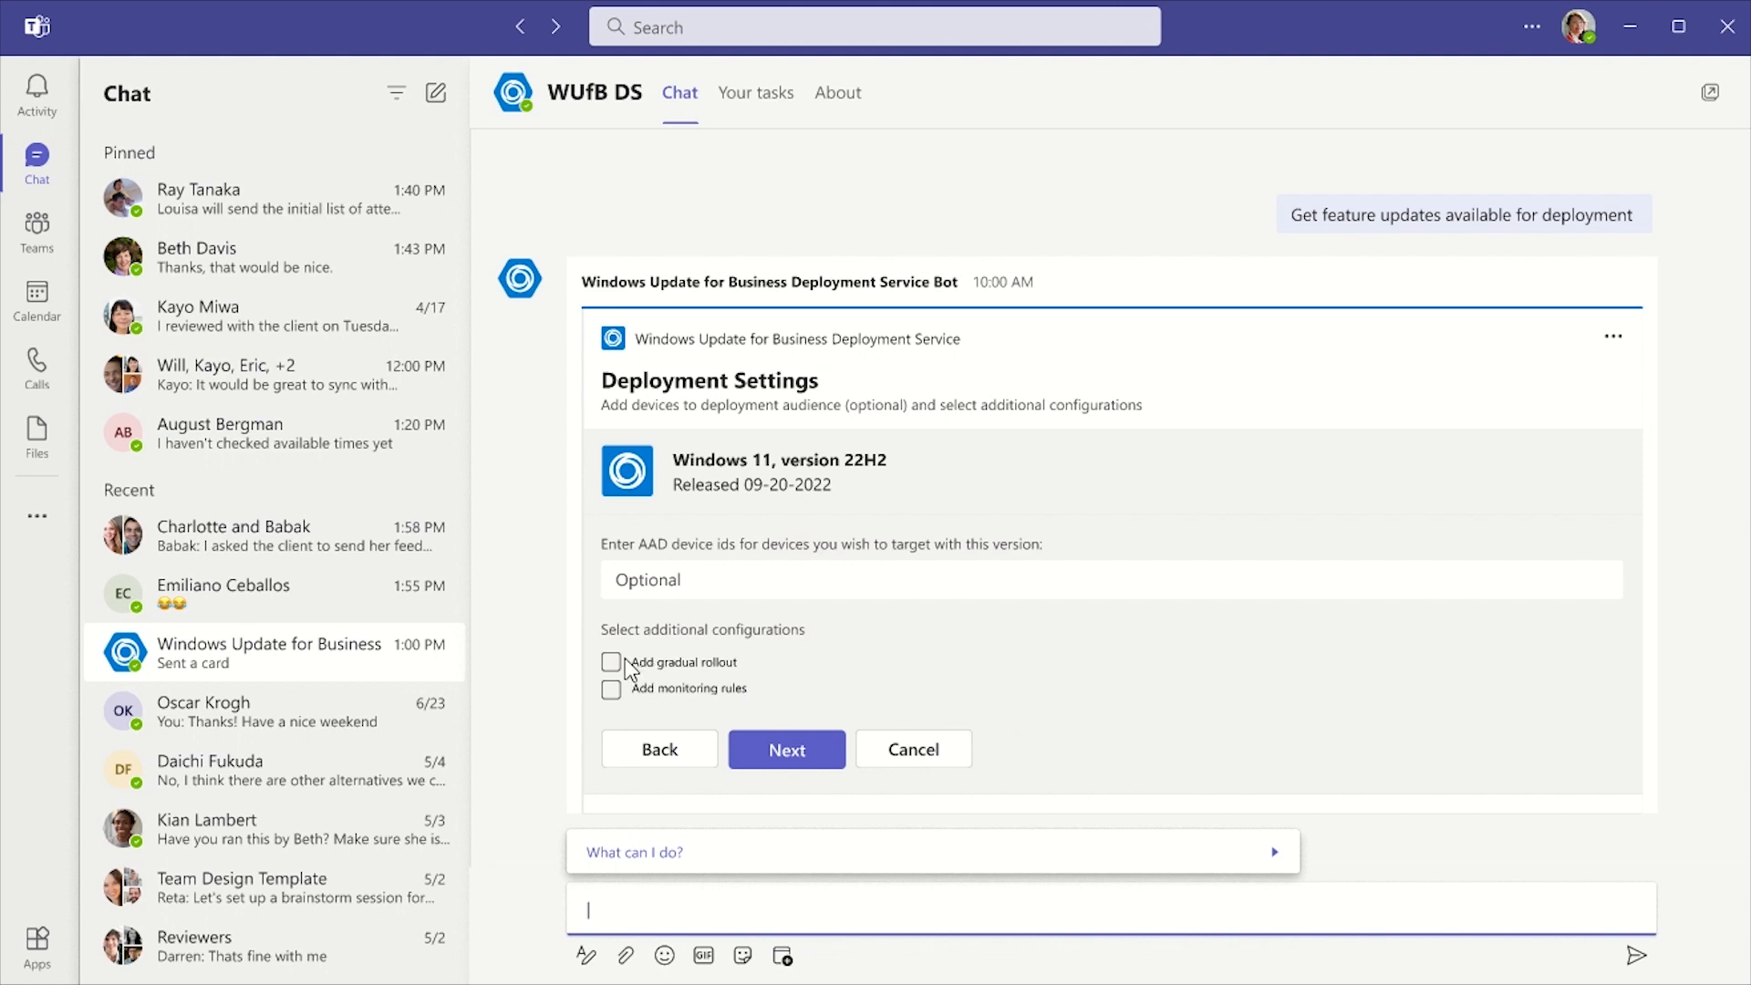
mouse_move(613, 667)
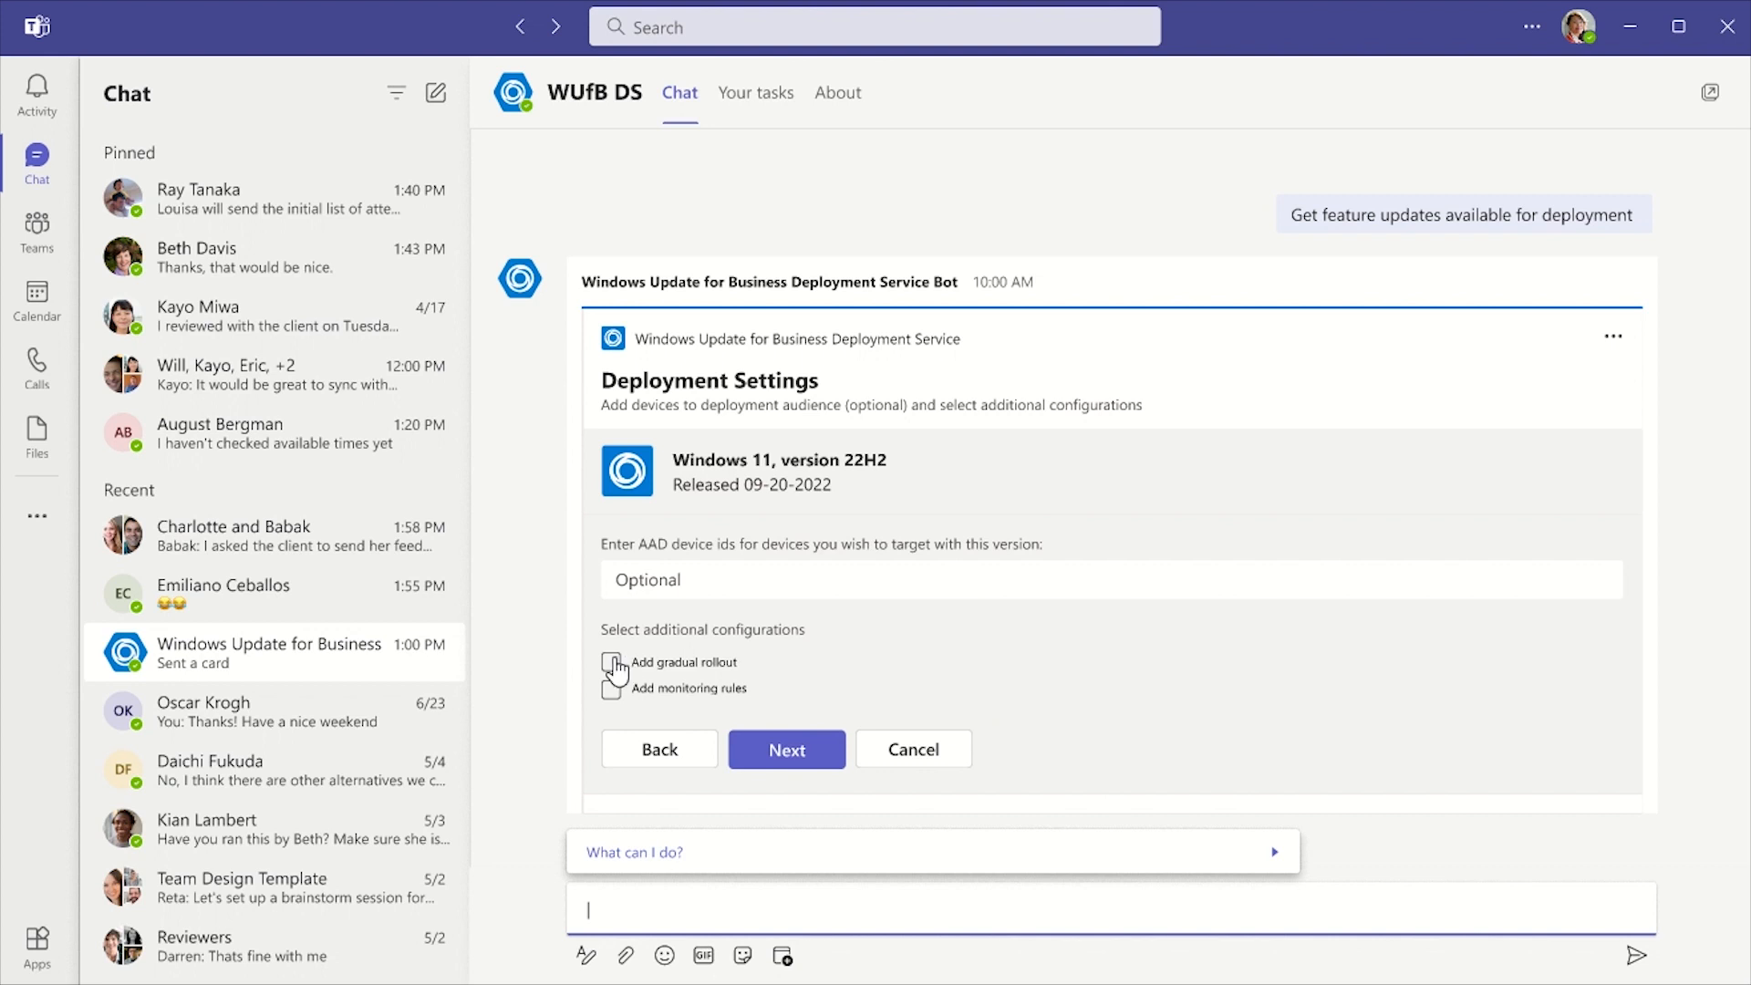
click(611, 660)
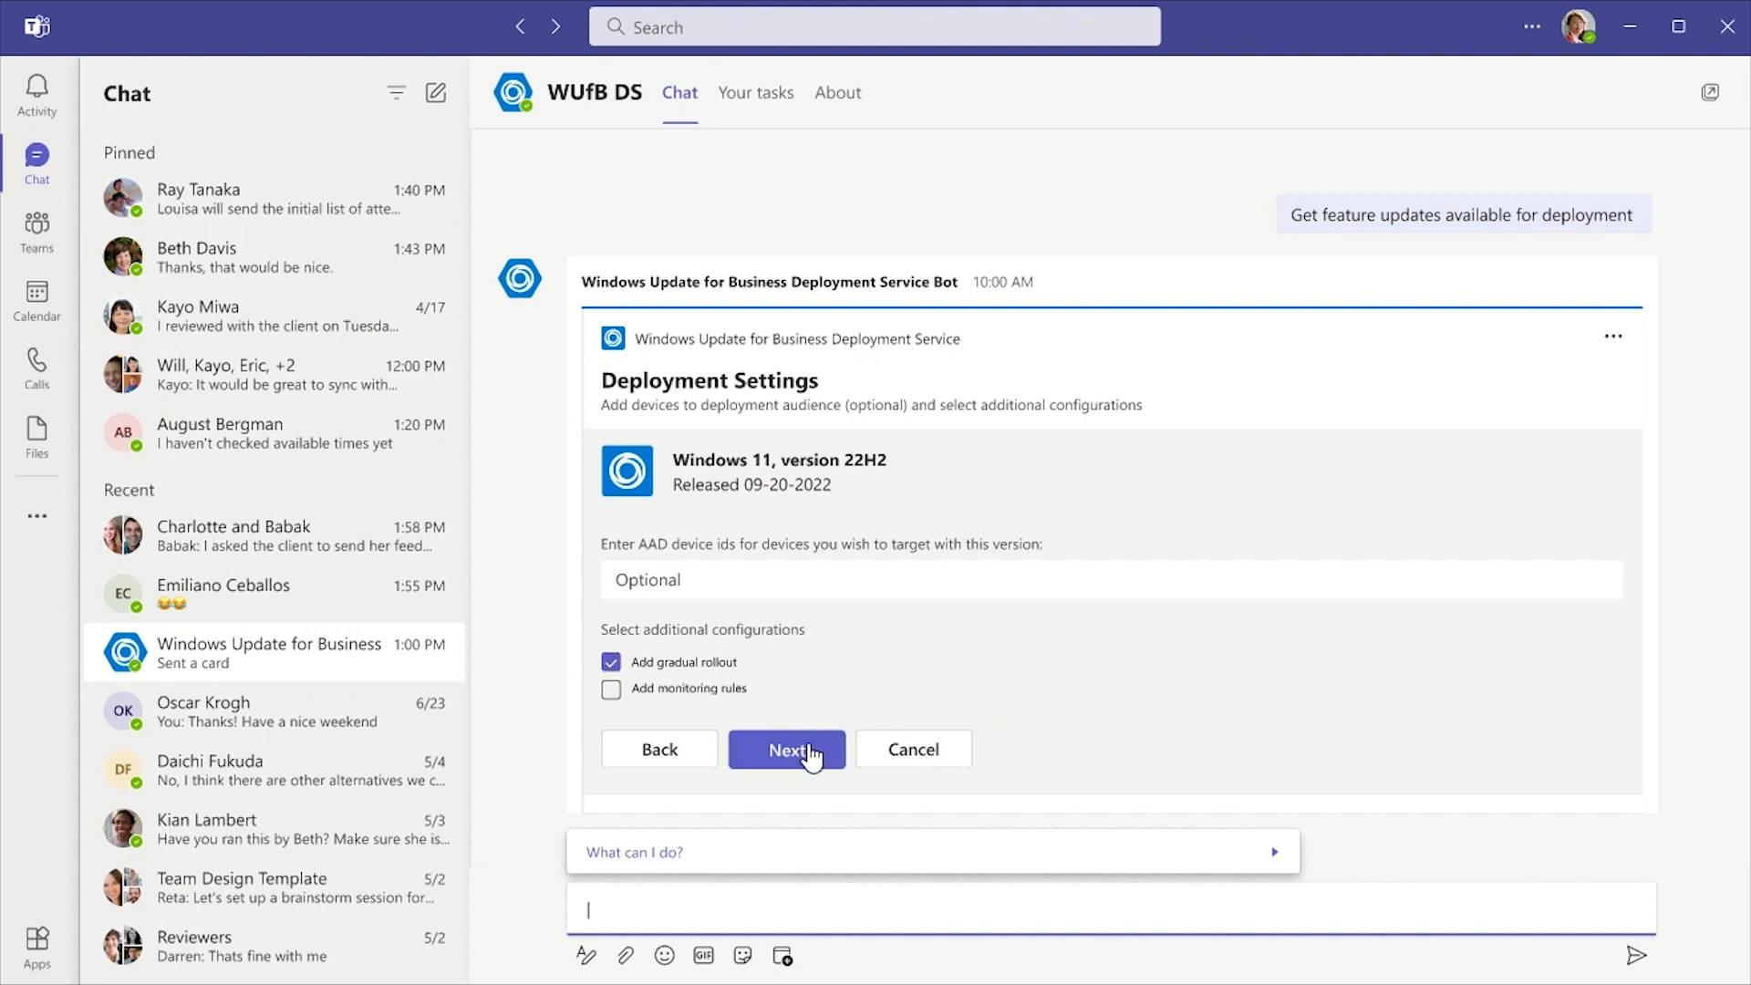
Step: Set a Rate-based rollout with 20 devices per offer and 7 days between offers
click(784, 748)
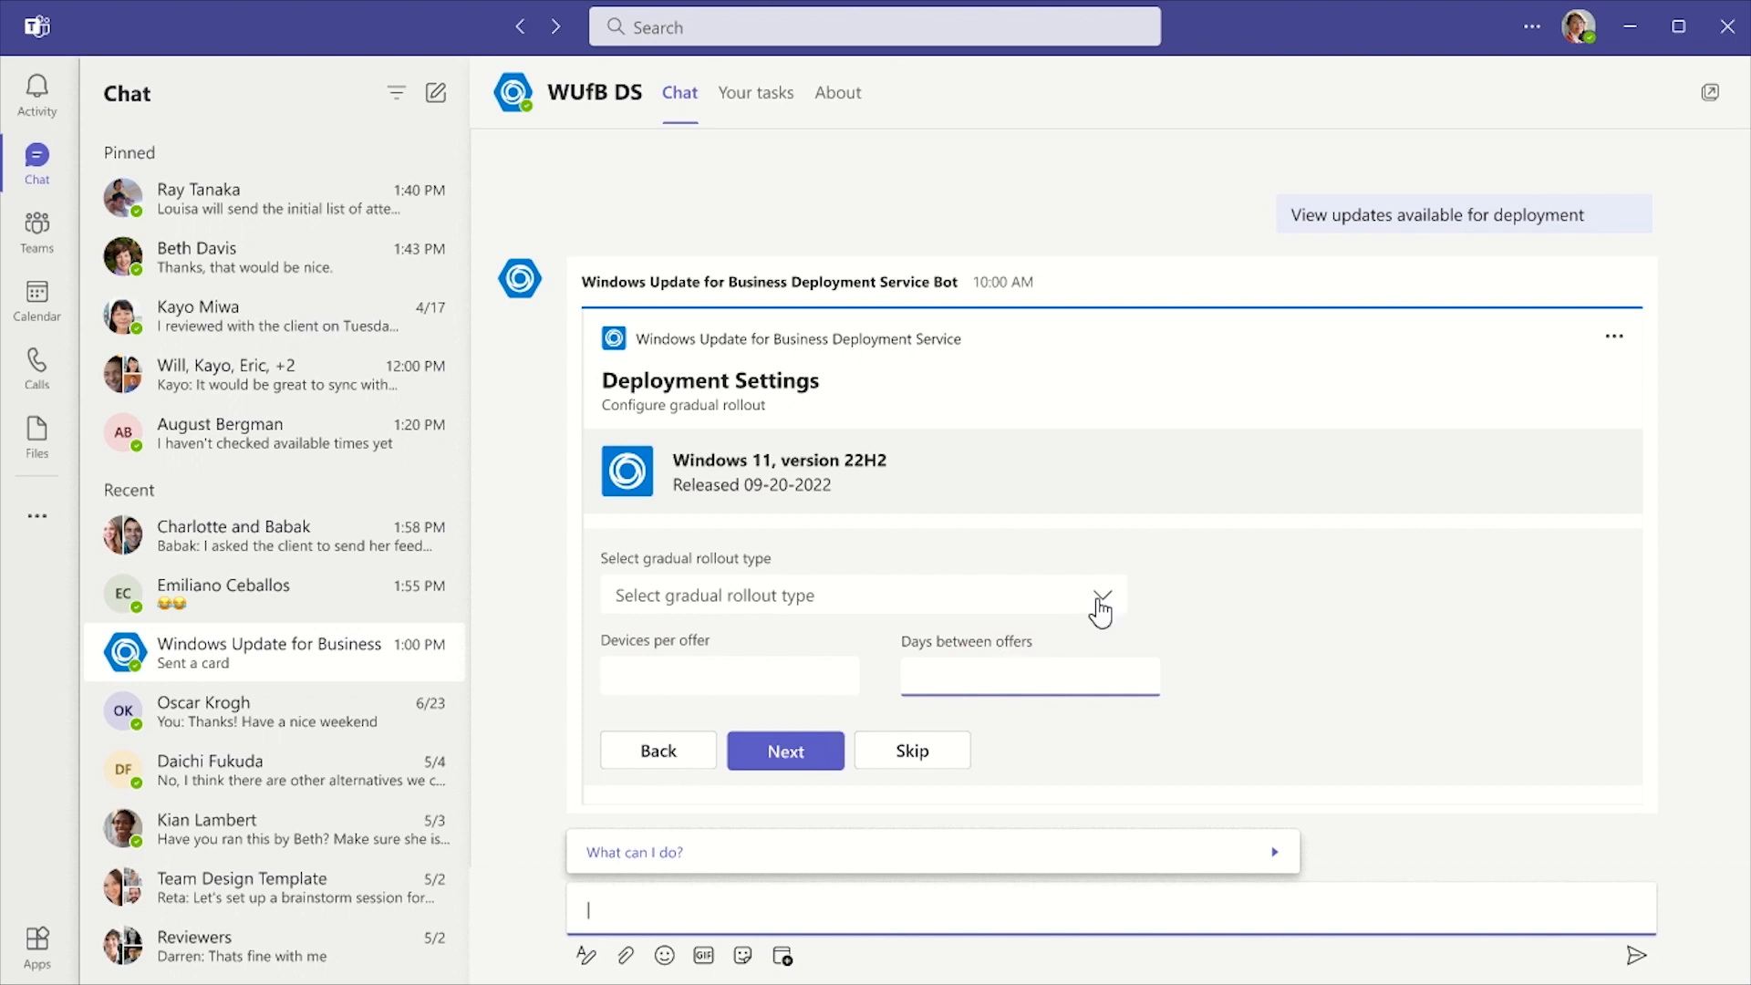
click(862, 594)
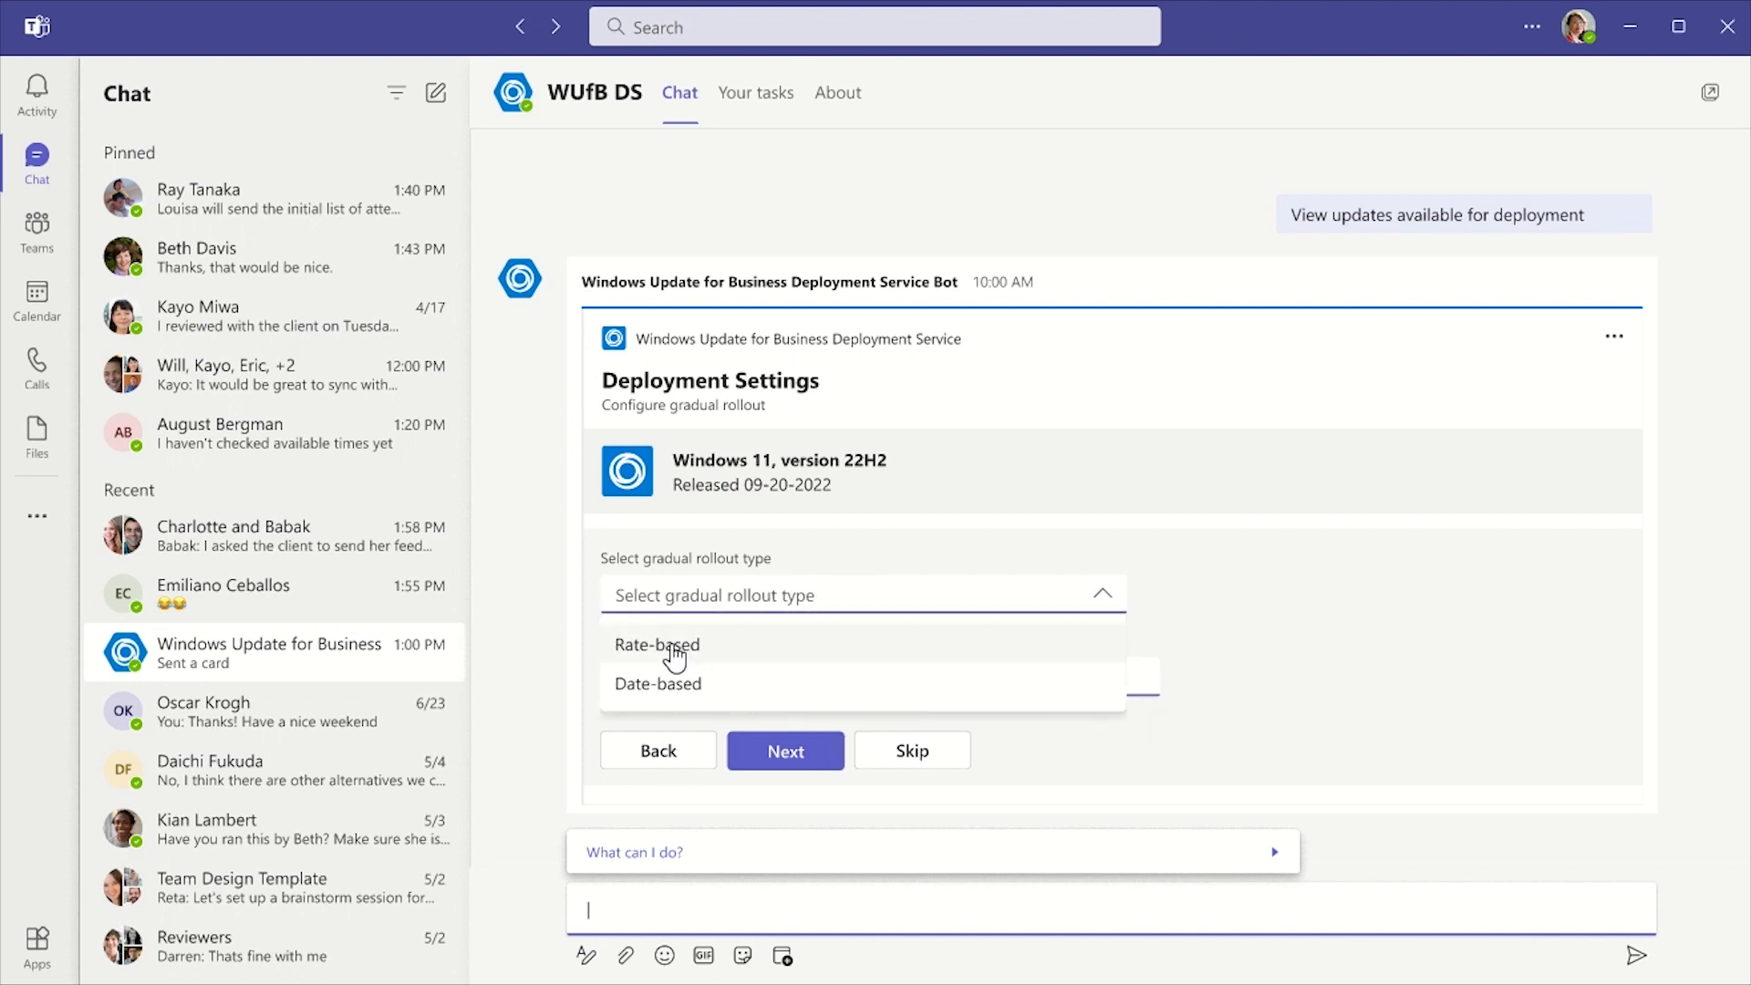
click(657, 644)
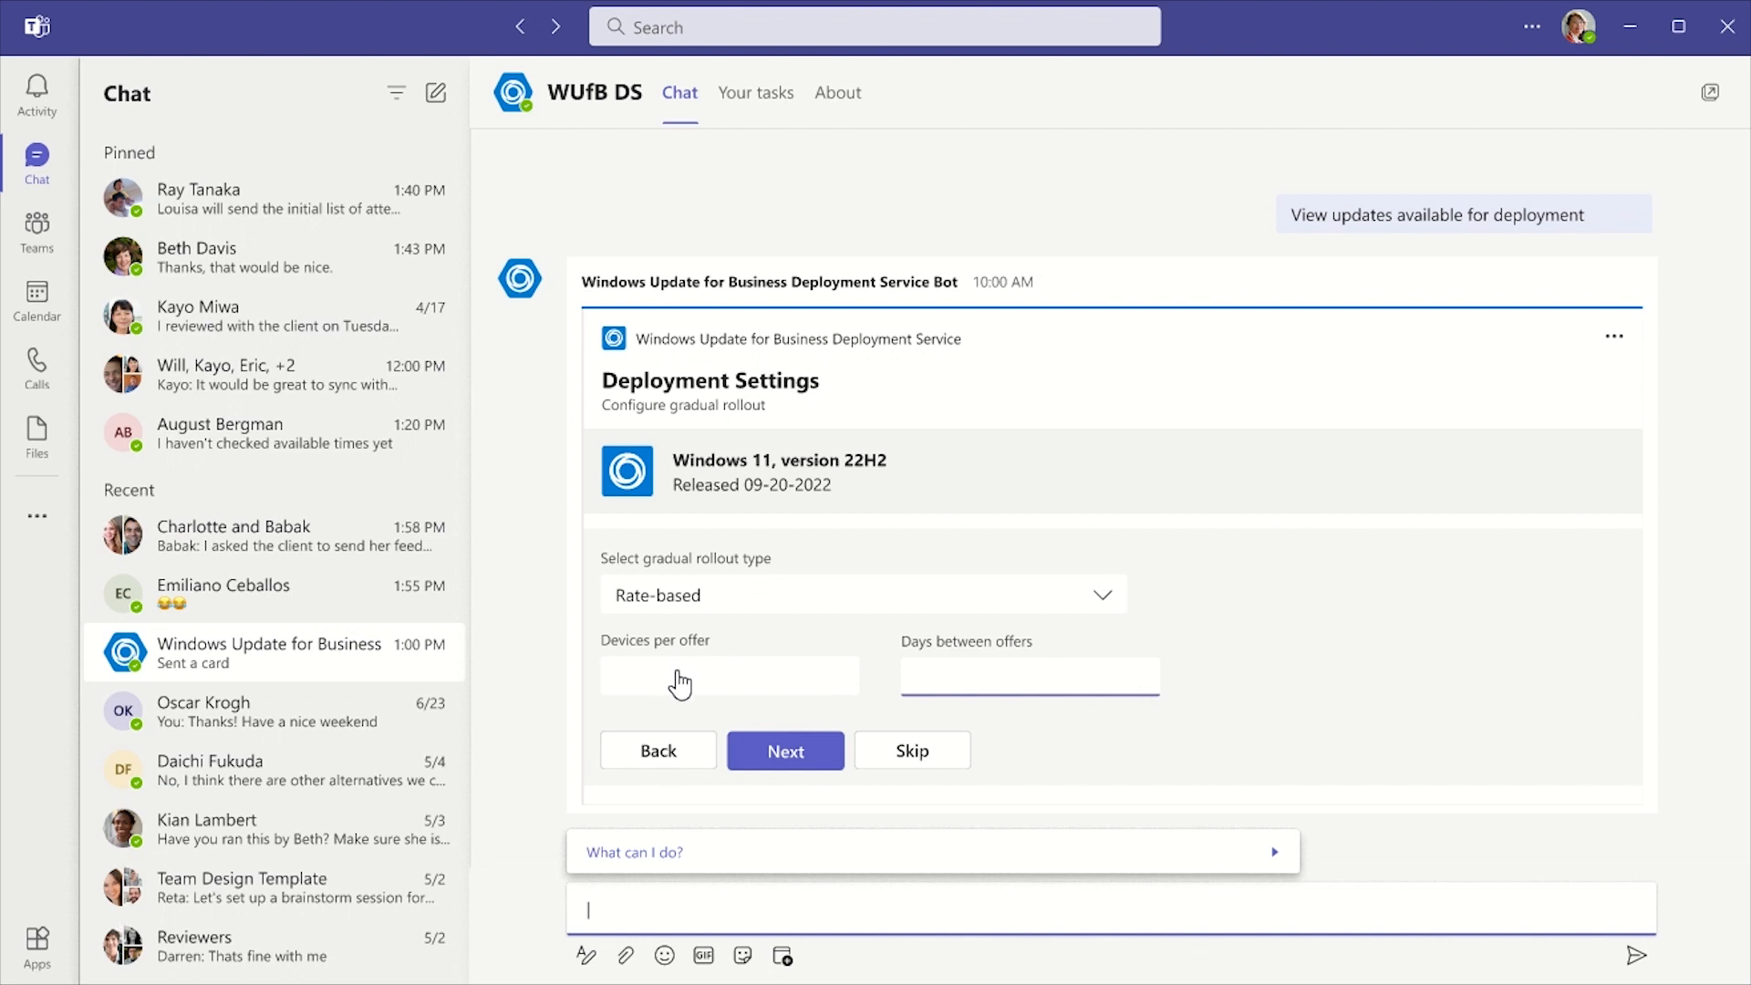
text(7)
click(727, 677)
text(20)
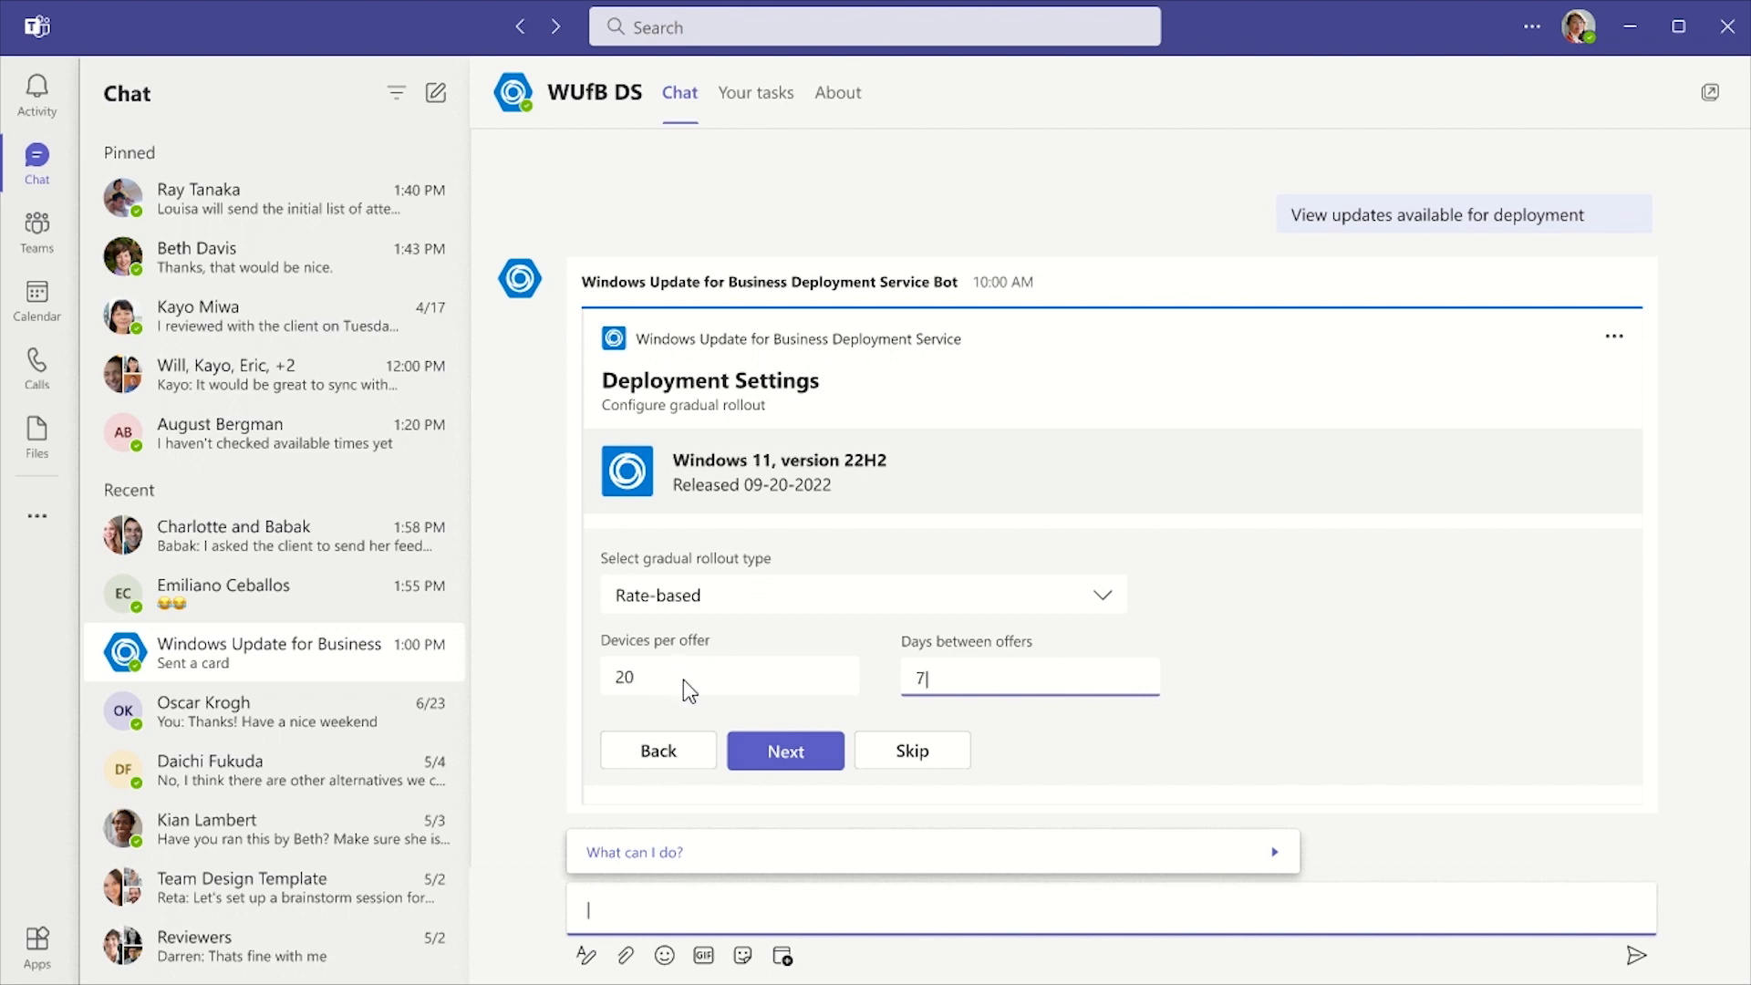
mouse_move(694, 700)
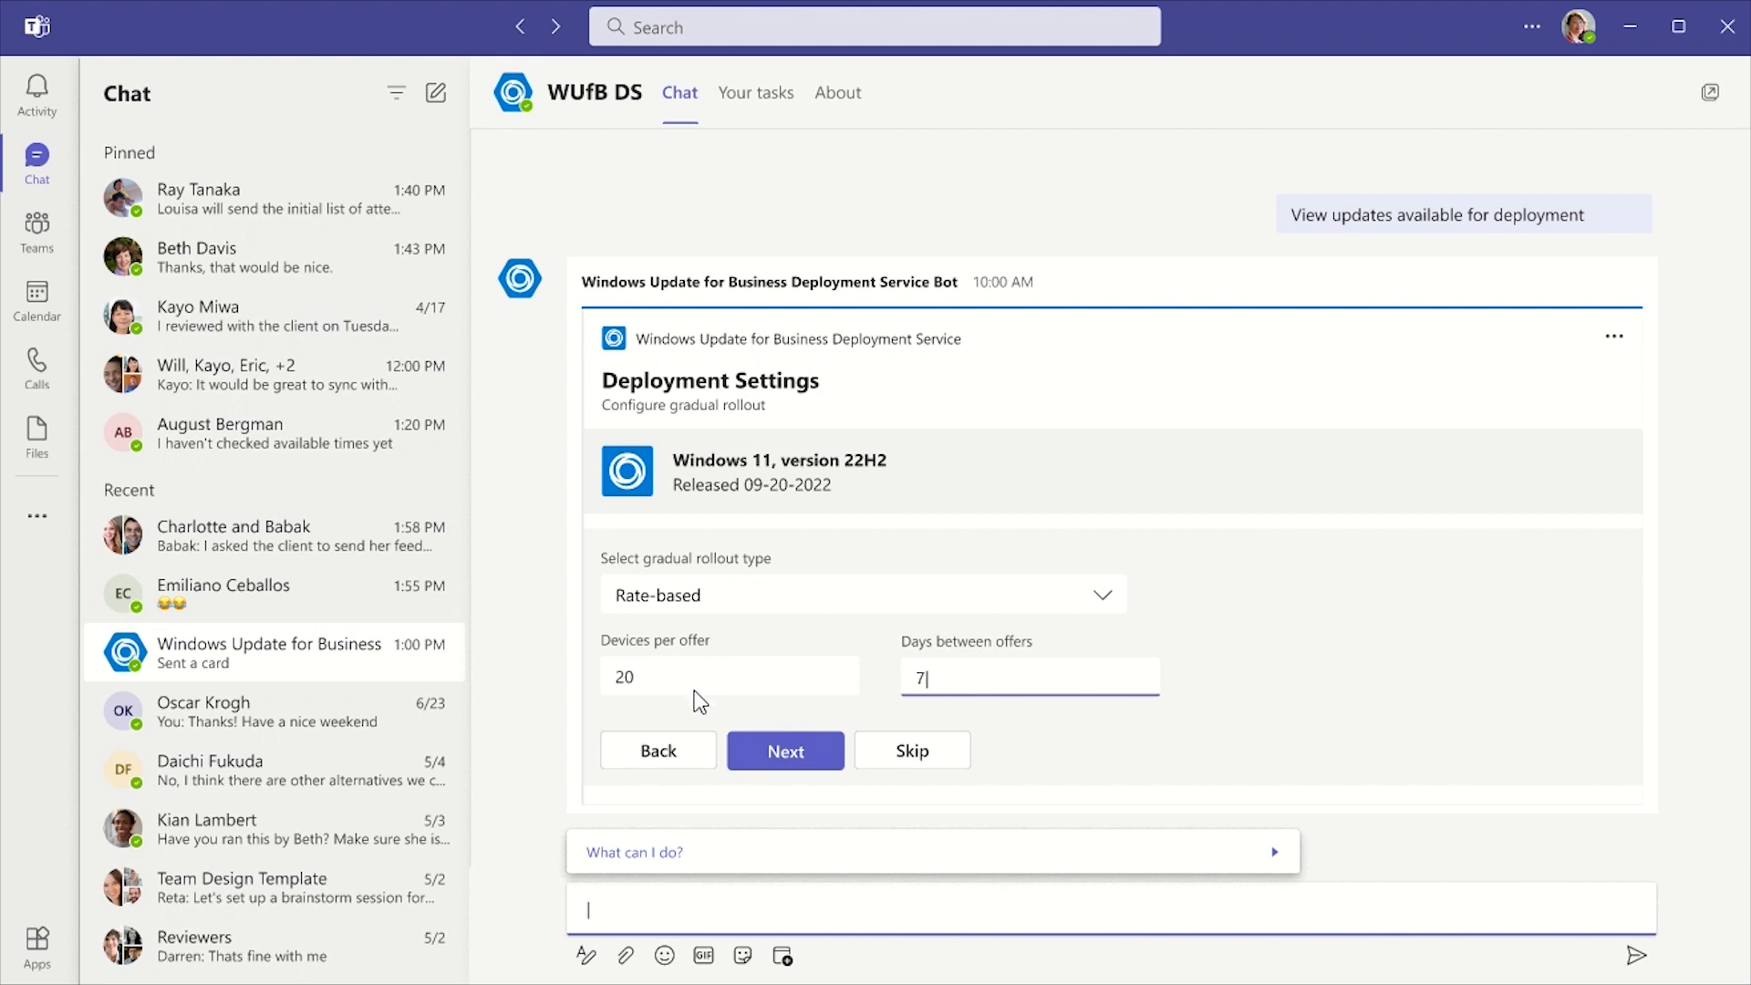
Step: Review the deployment details and finish creating the Windows 11, version 22H2 deployment
click(784, 750)
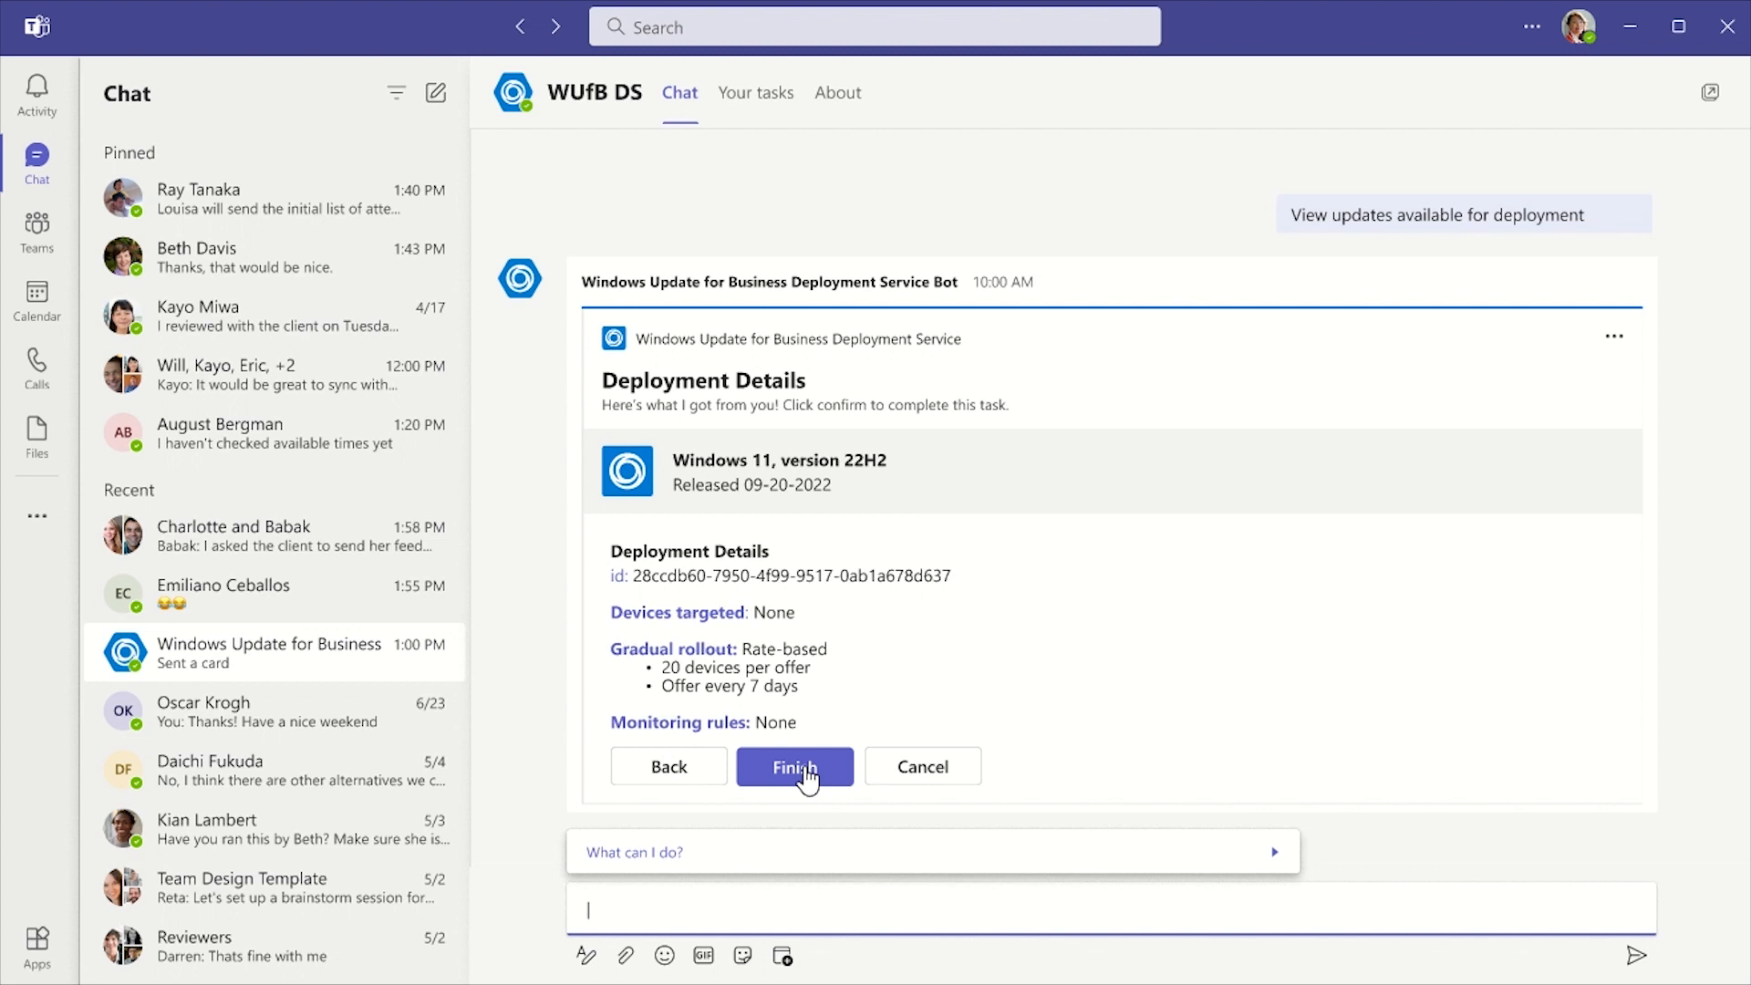
click(793, 765)
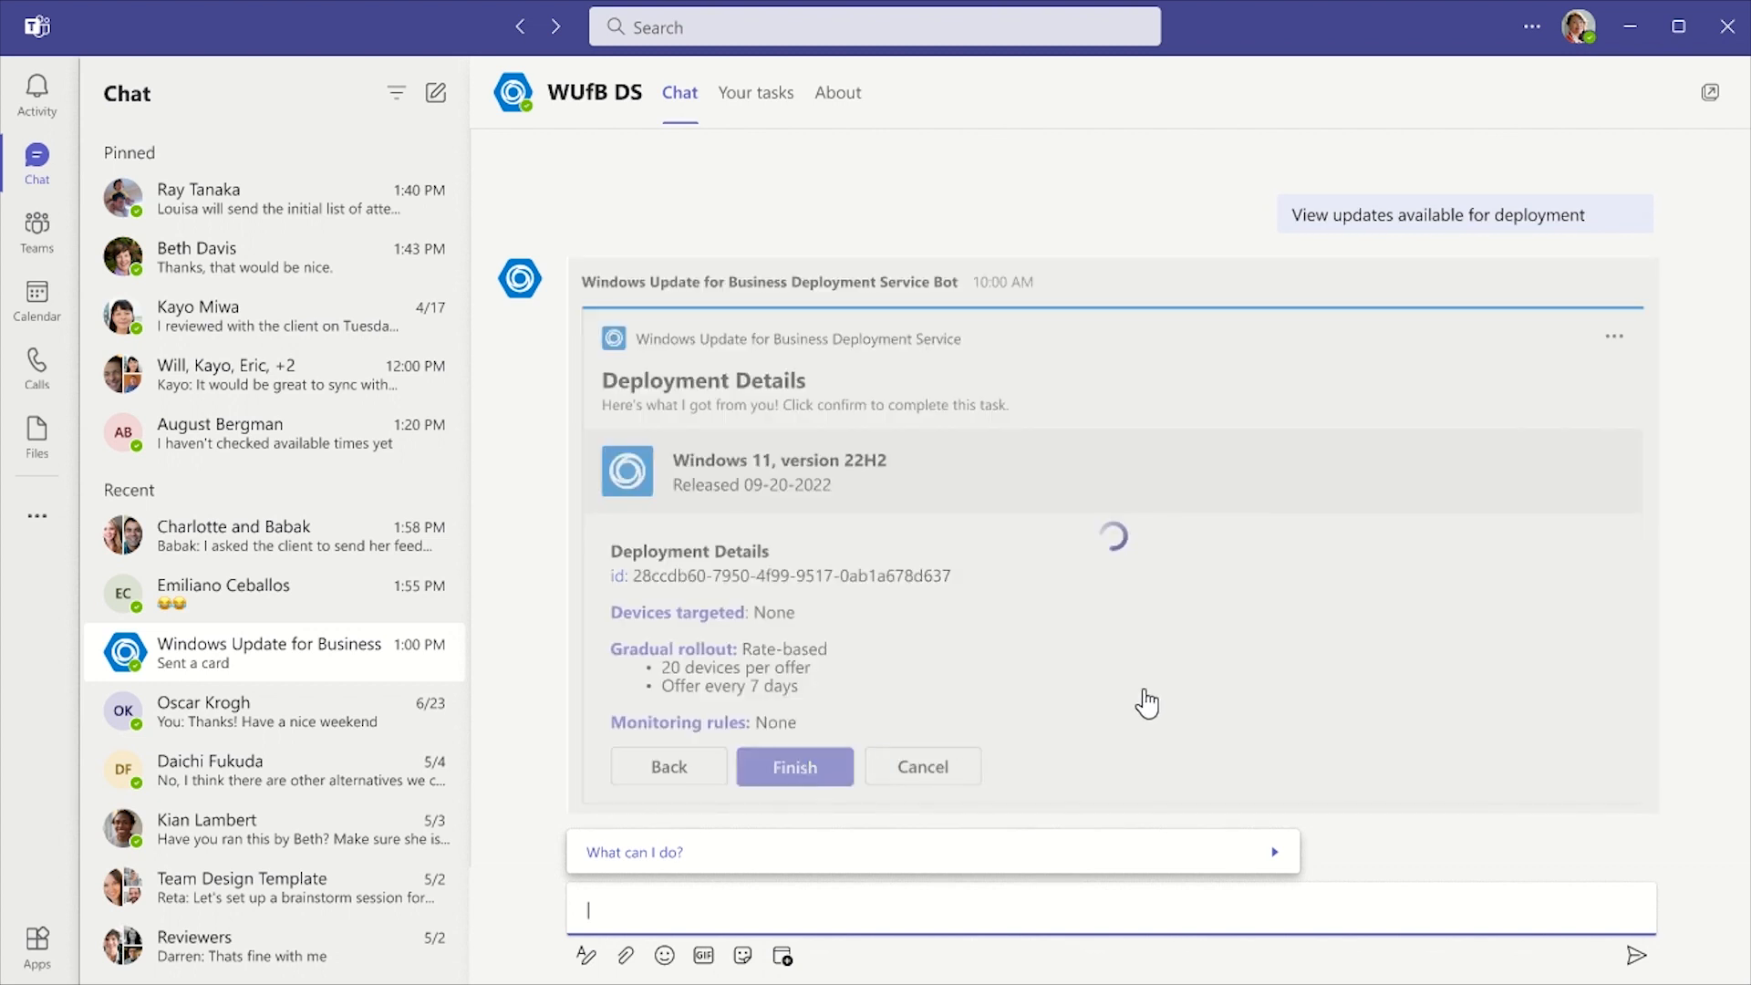
click(793, 766)
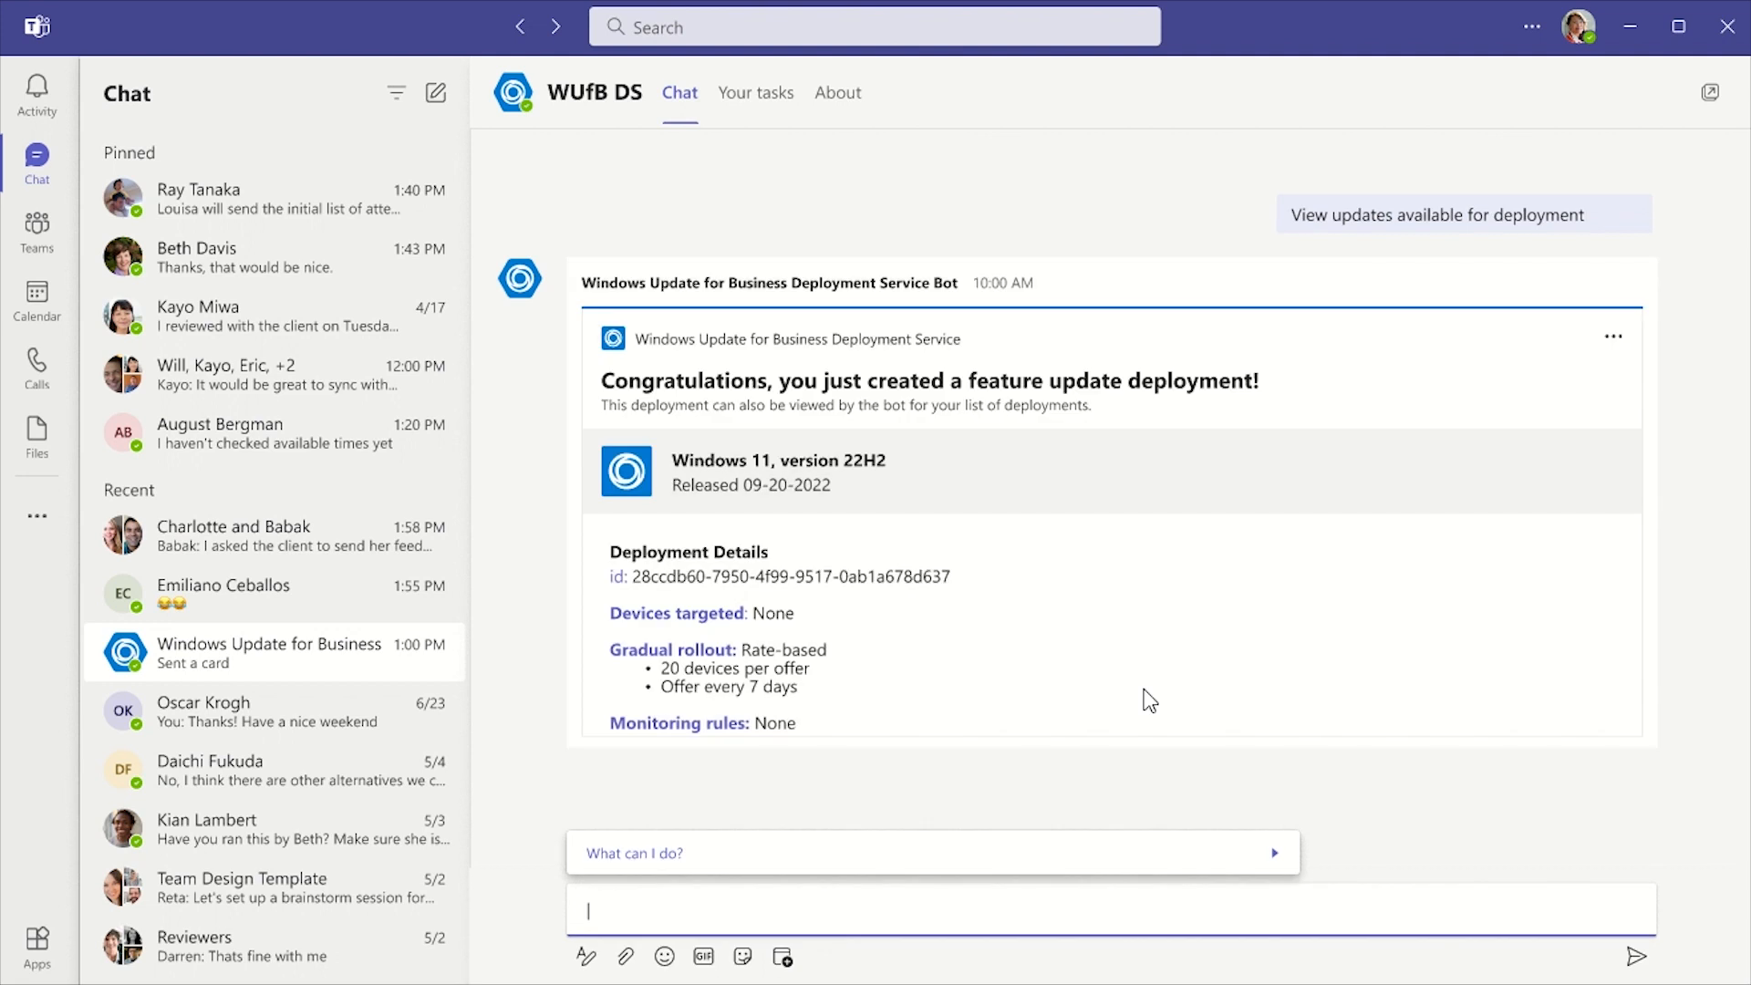